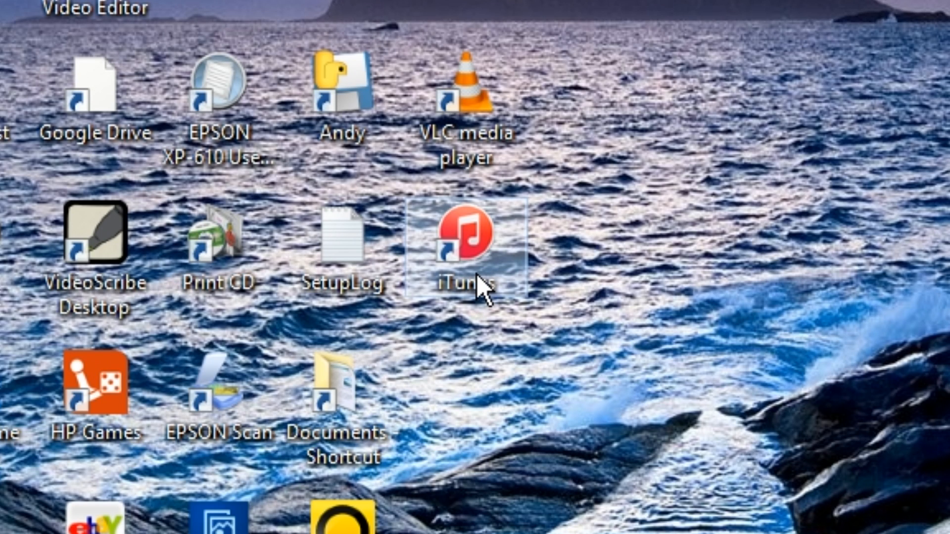
mouse_move(528, 235)
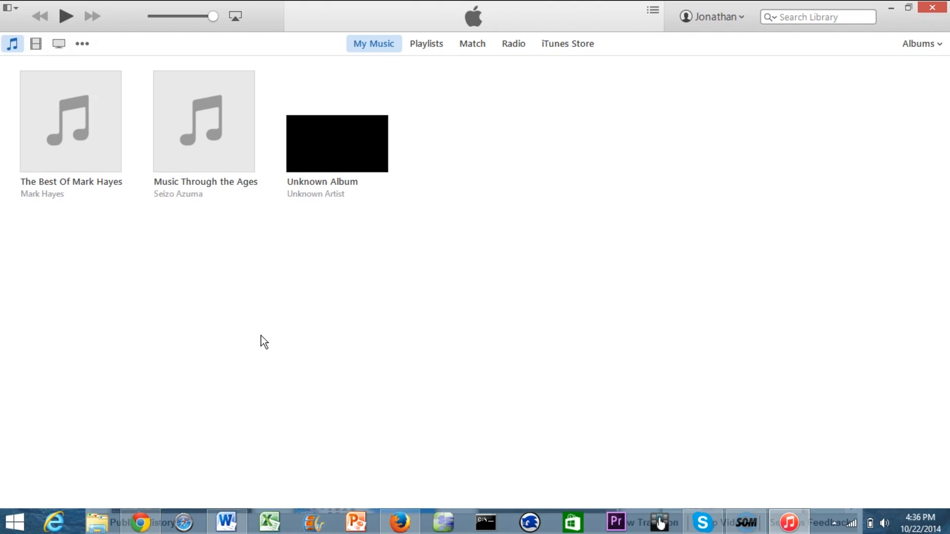
mouse_move(35, 42)
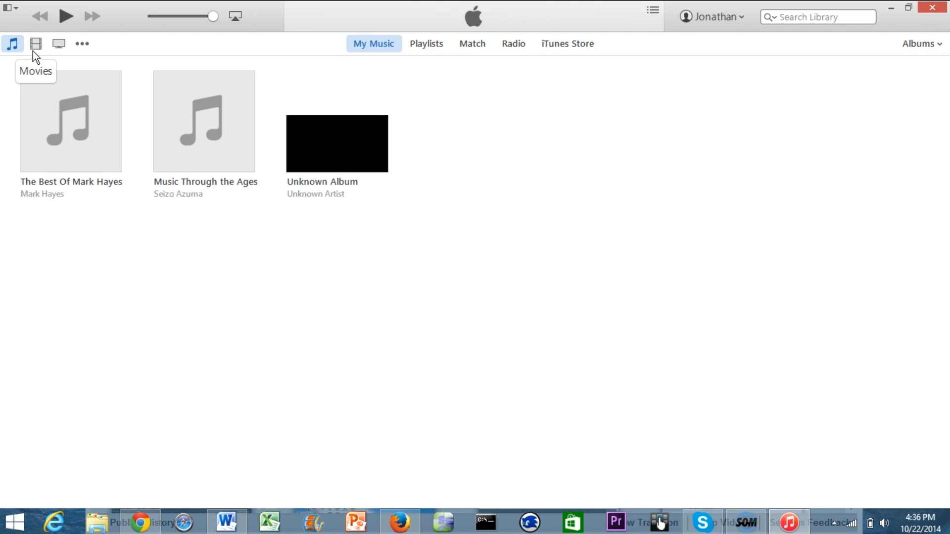
- Tick Apps in the ••• Edit list so it appears as a media category
click(84, 43)
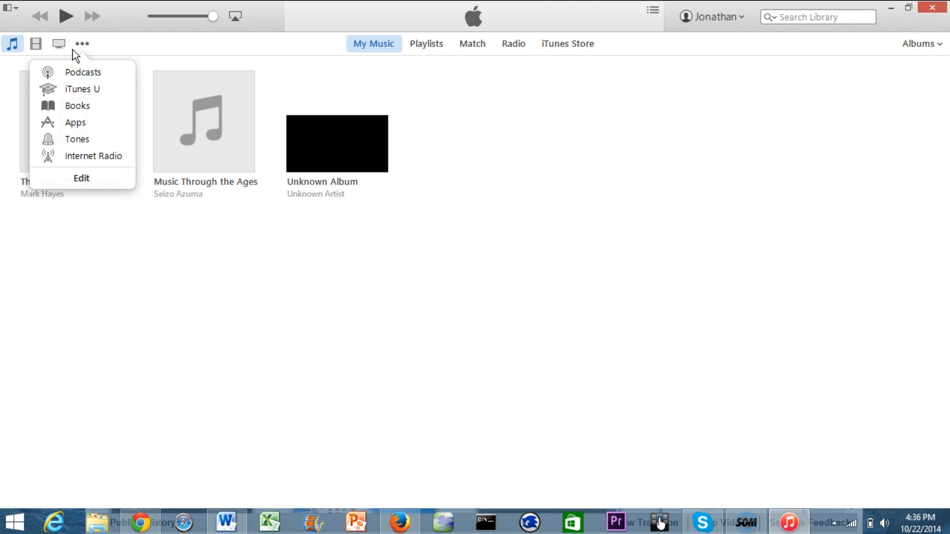
click(11, 43)
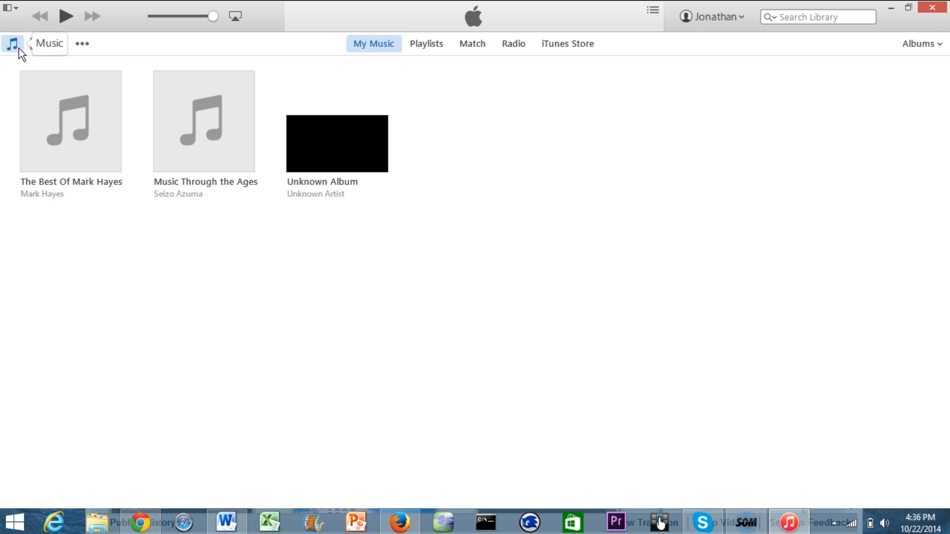
click(83, 43)
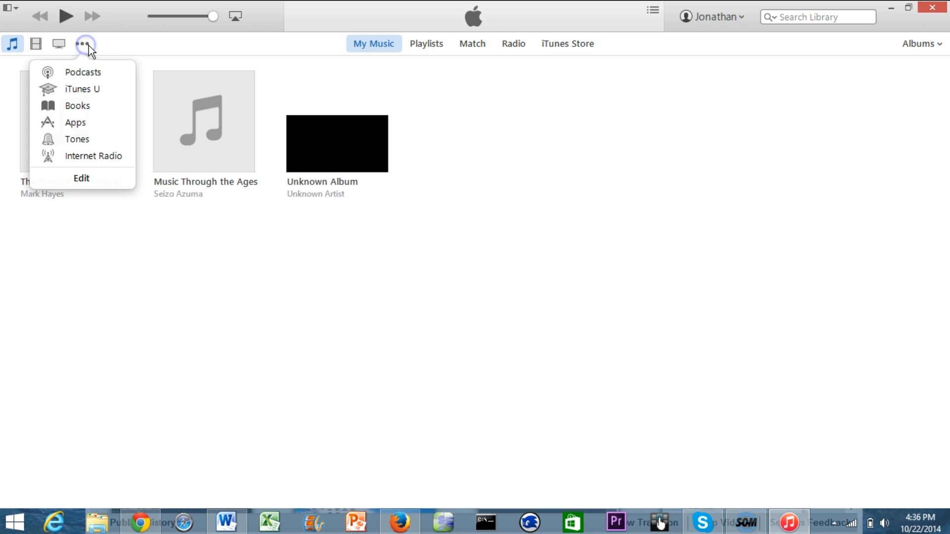
mouse_move(109, 175)
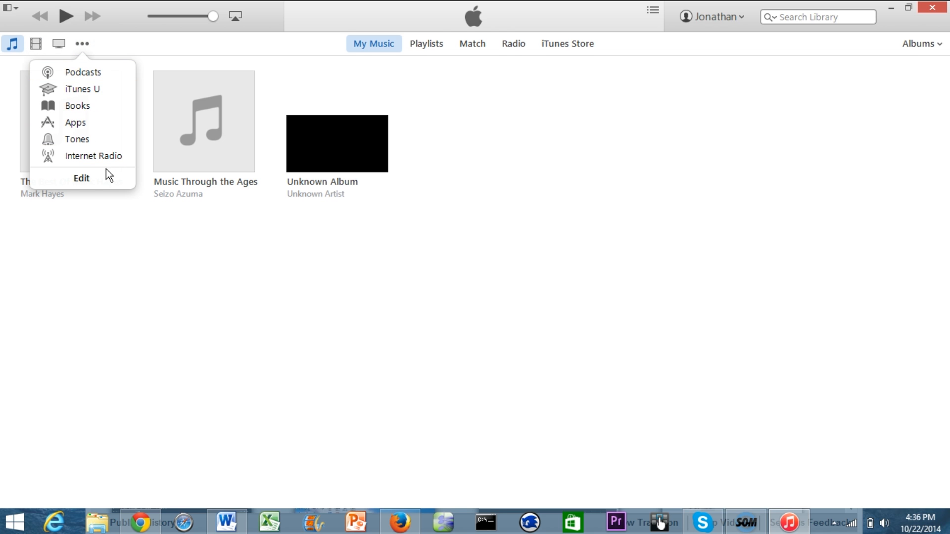
click(82, 178)
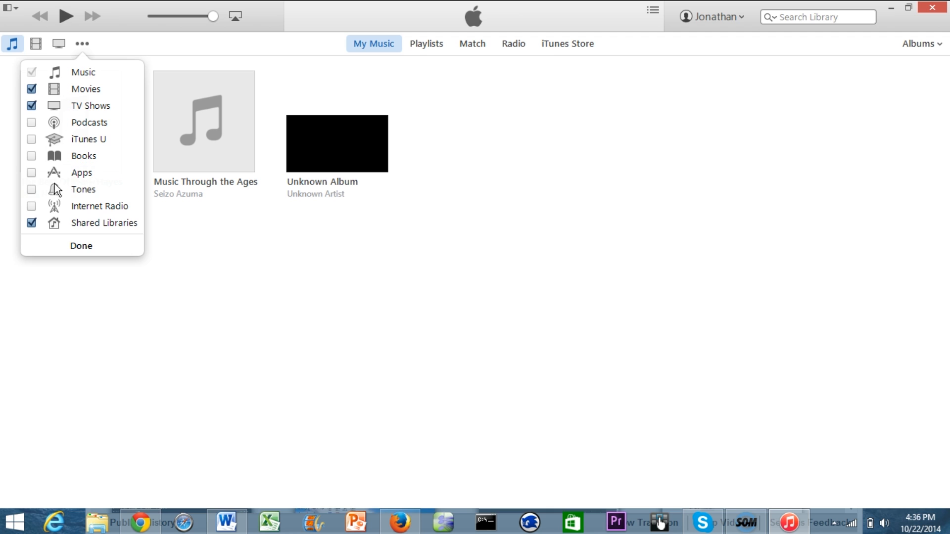
click(32, 172)
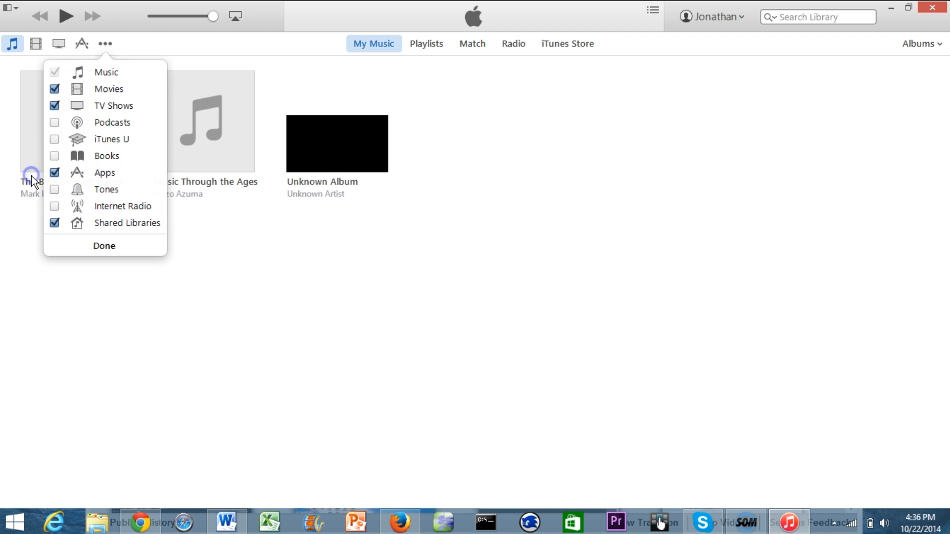
click(103, 245)
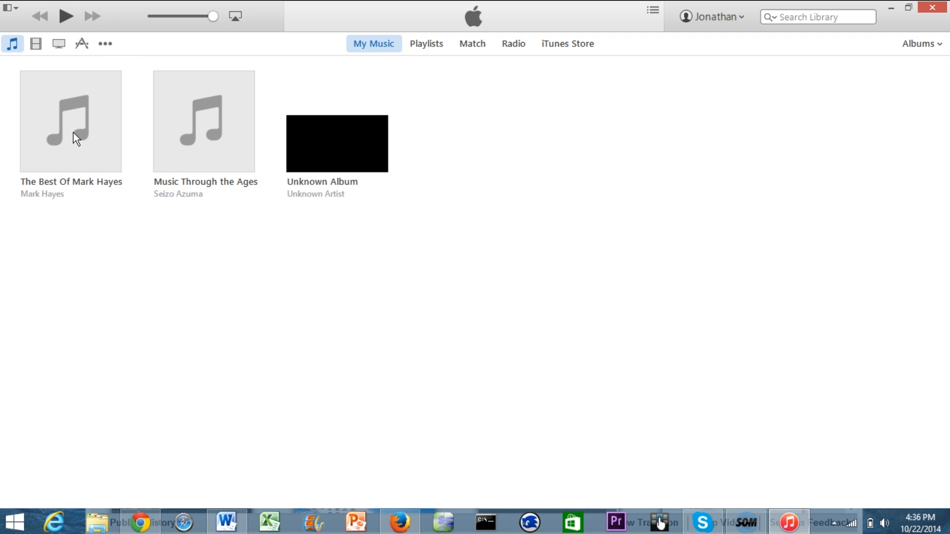
- Reopen the ••• category editor and close it with no further changes
click(106, 43)
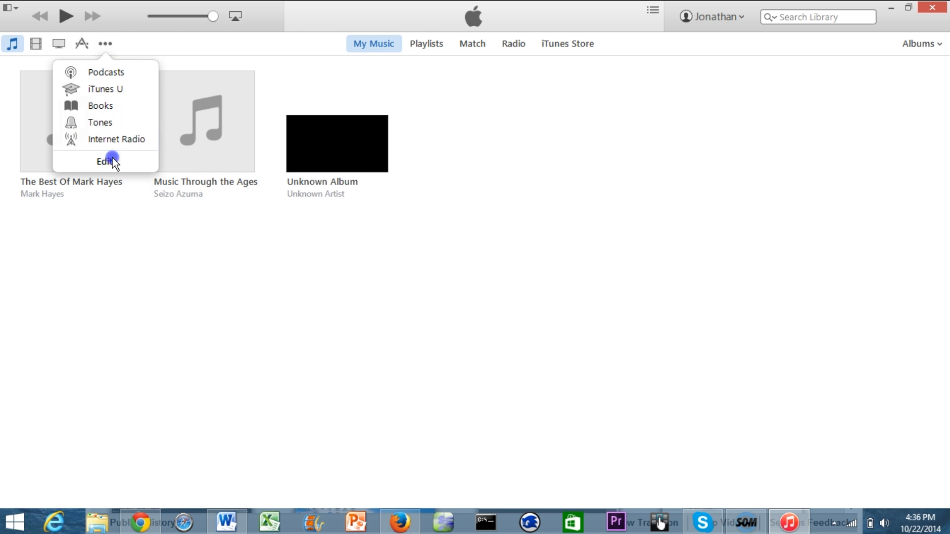
click(107, 161)
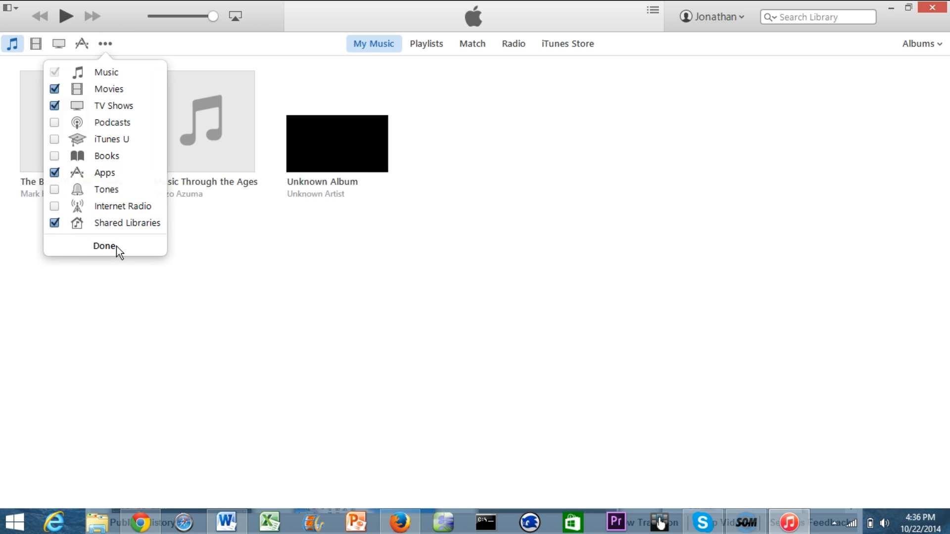
click(104, 245)
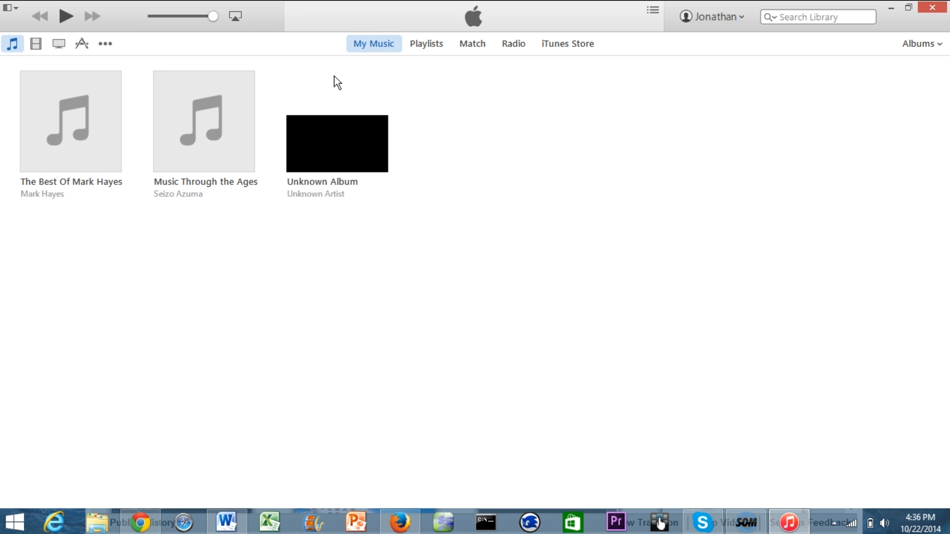
mouse_move(410, 60)
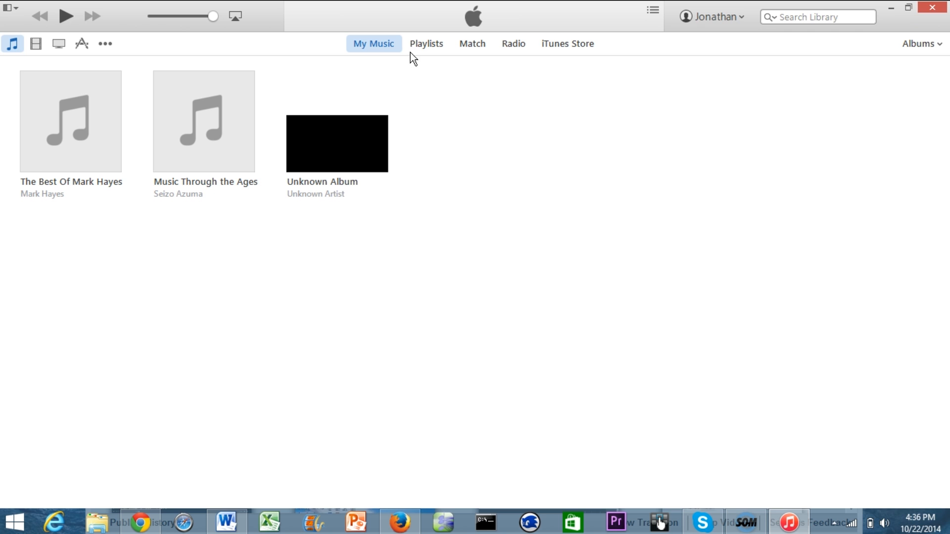
mouse_move(922, 58)
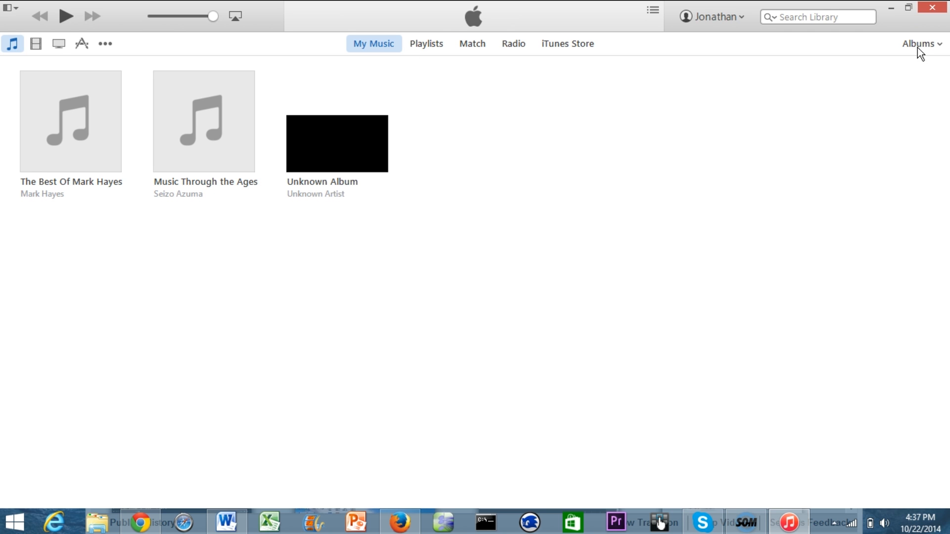
click(919, 44)
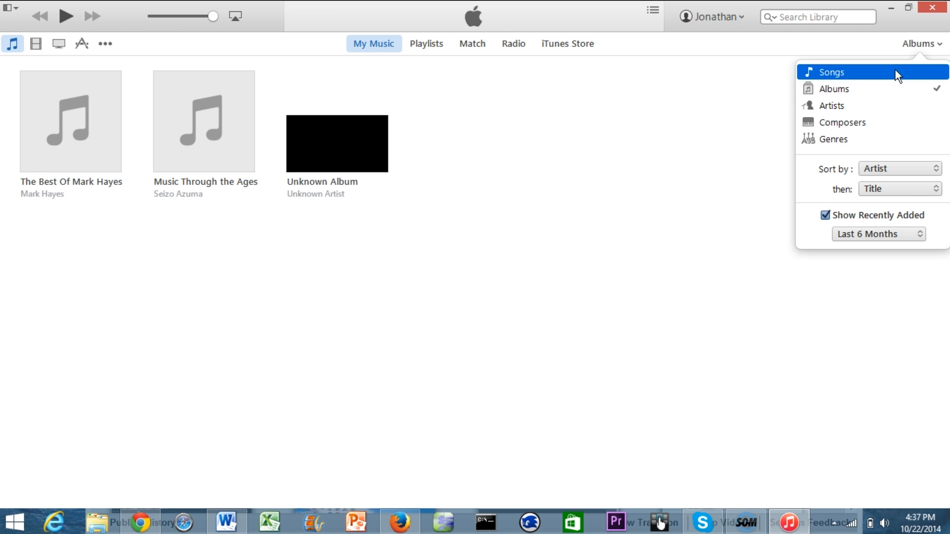
mouse_move(901, 69)
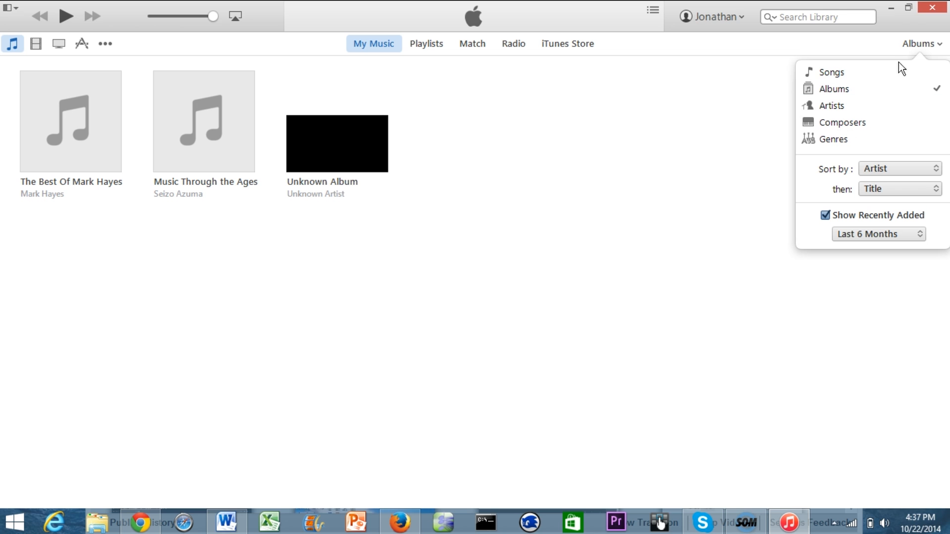
click(734, 165)
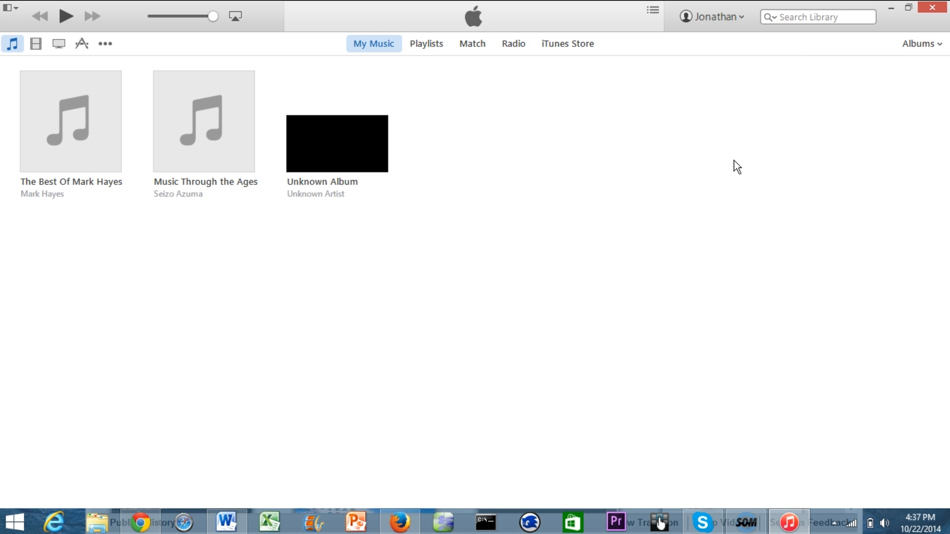
mouse_move(519, 49)
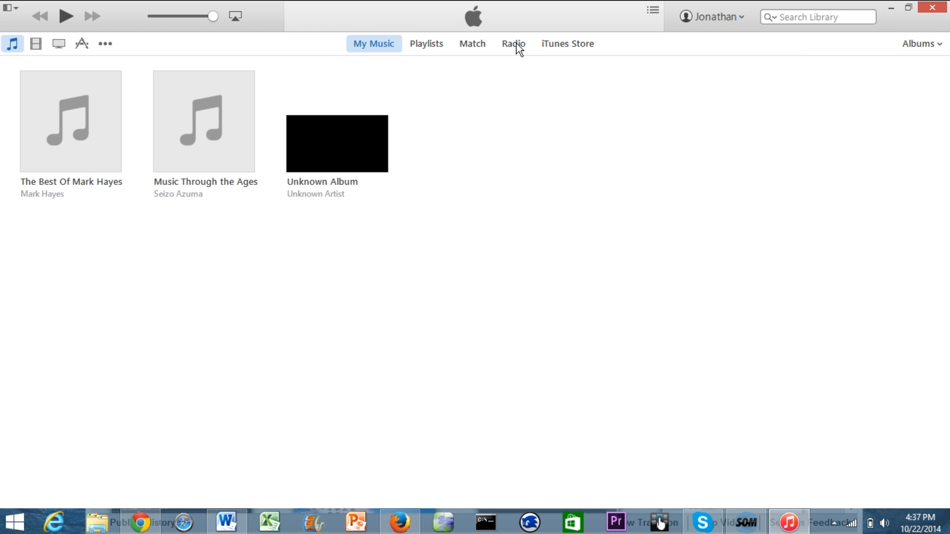
- View the Radio page with featured stations and Owl City Radio, then the Store music page
click(514, 44)
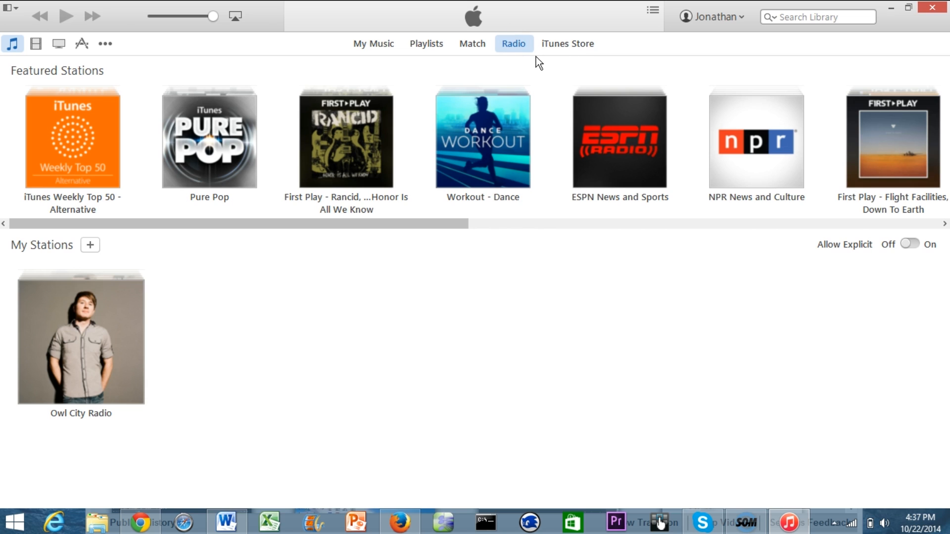
mouse_move(516, 72)
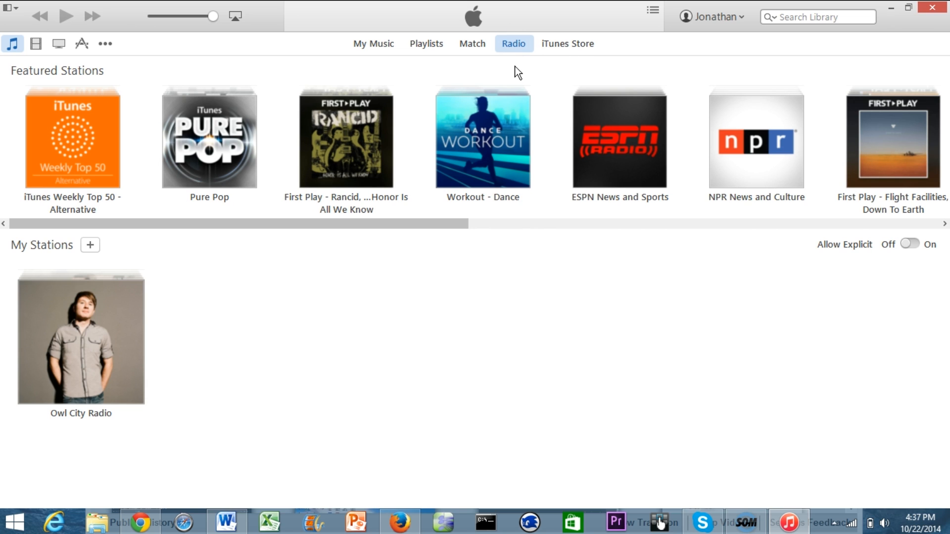
click(567, 43)
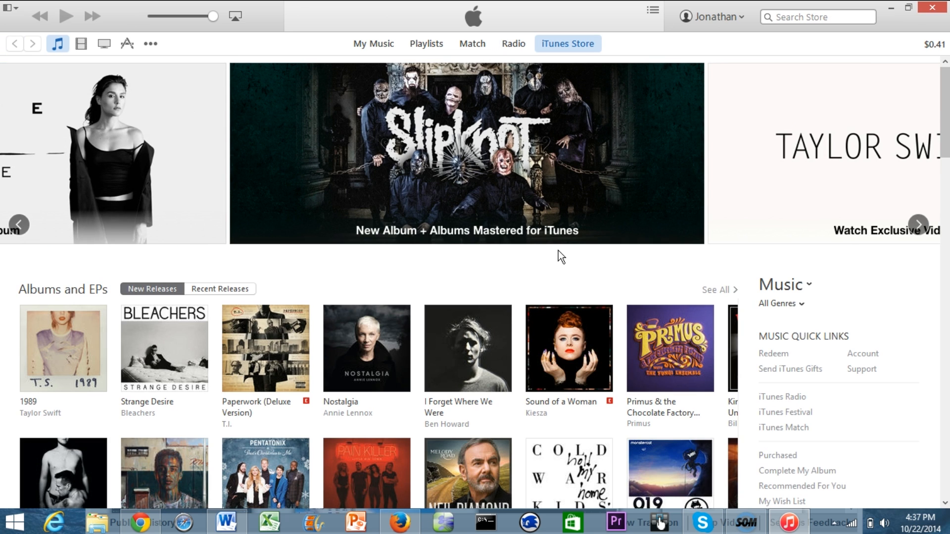
mouse_move(511, 196)
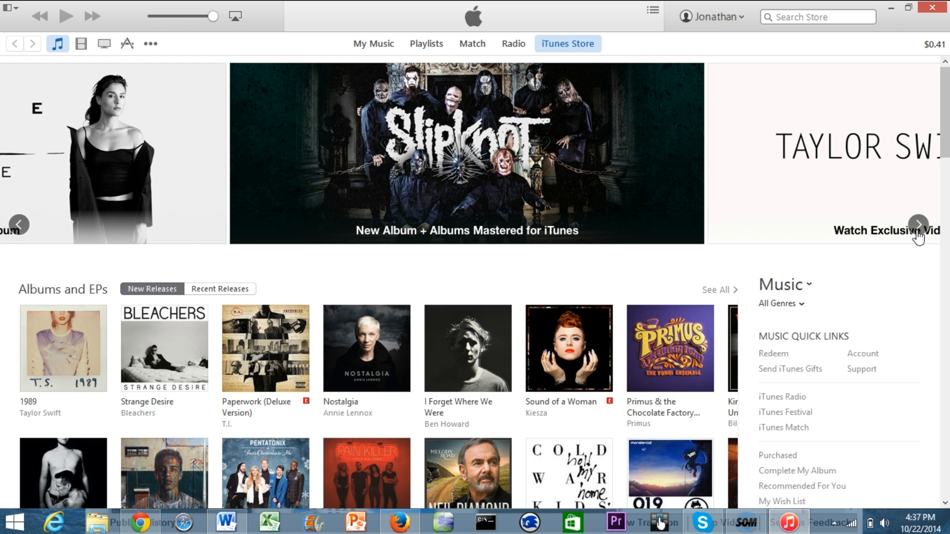
- Advance the Store's featured banner twice, past Slipknot to the Taylor Swift feature
click(919, 225)
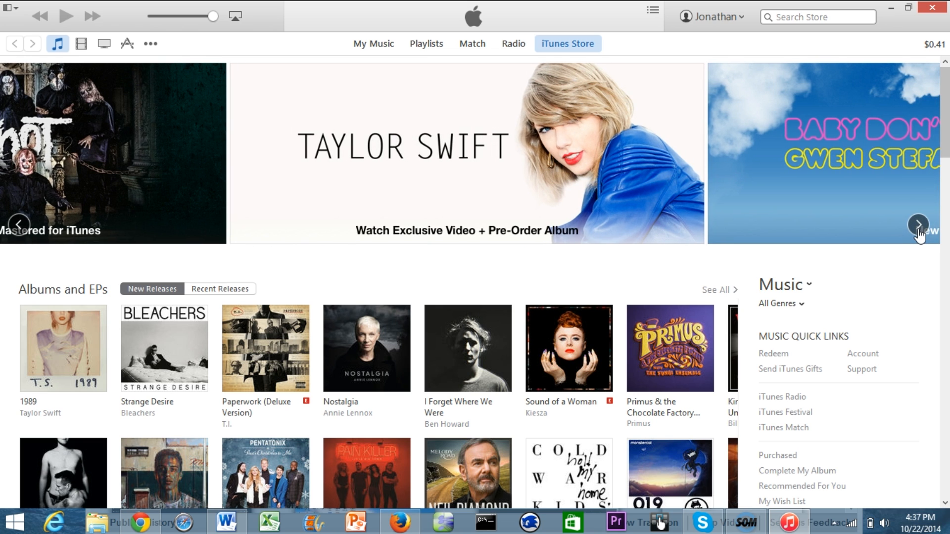
click(918, 225)
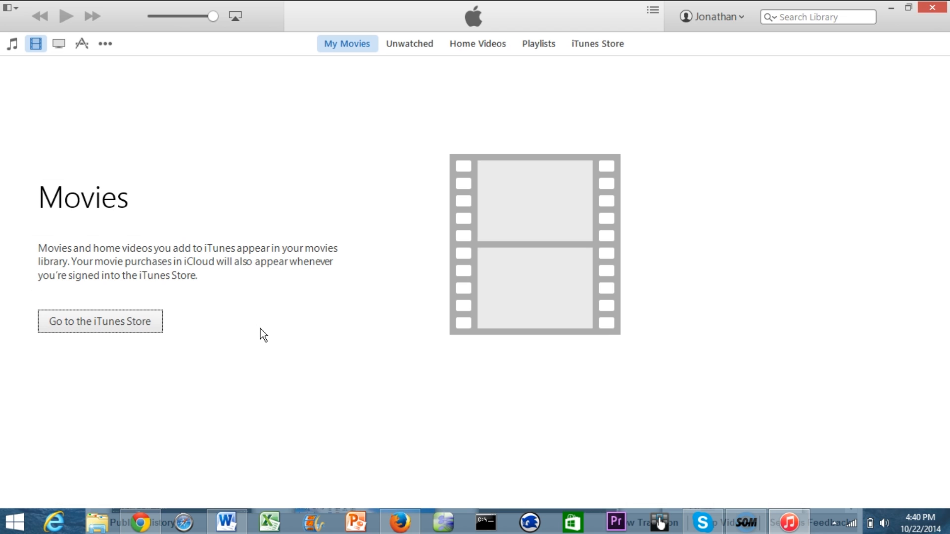
mouse_move(407, 59)
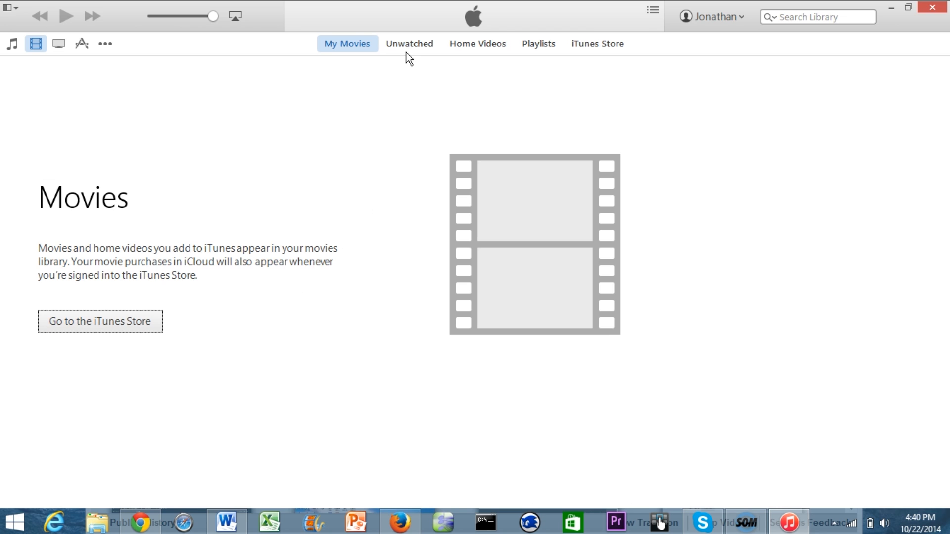
mouse_move(470, 61)
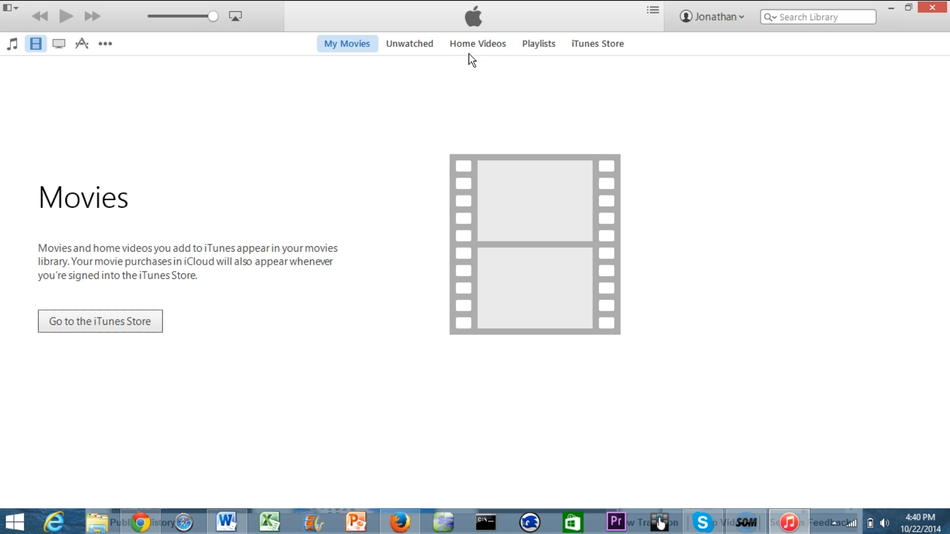
mouse_move(352, 55)
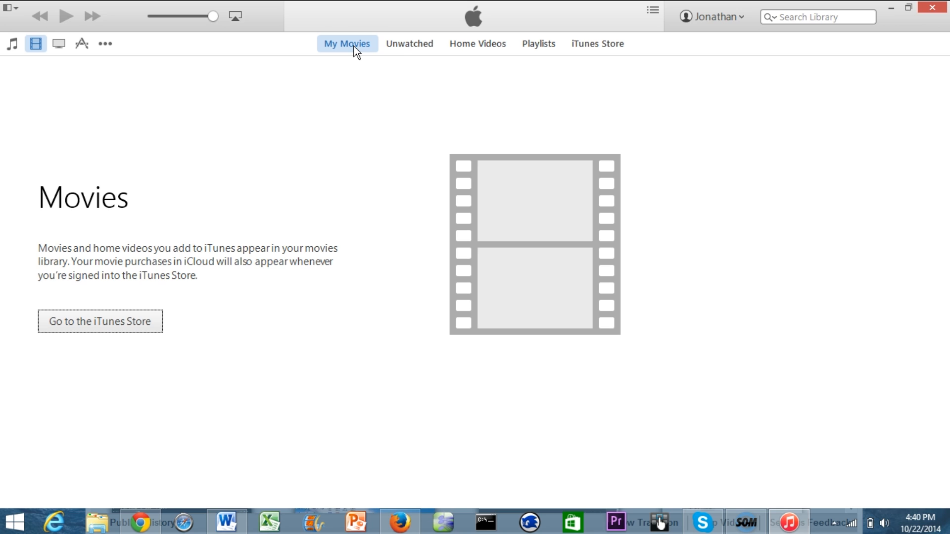
mouse_move(589, 59)
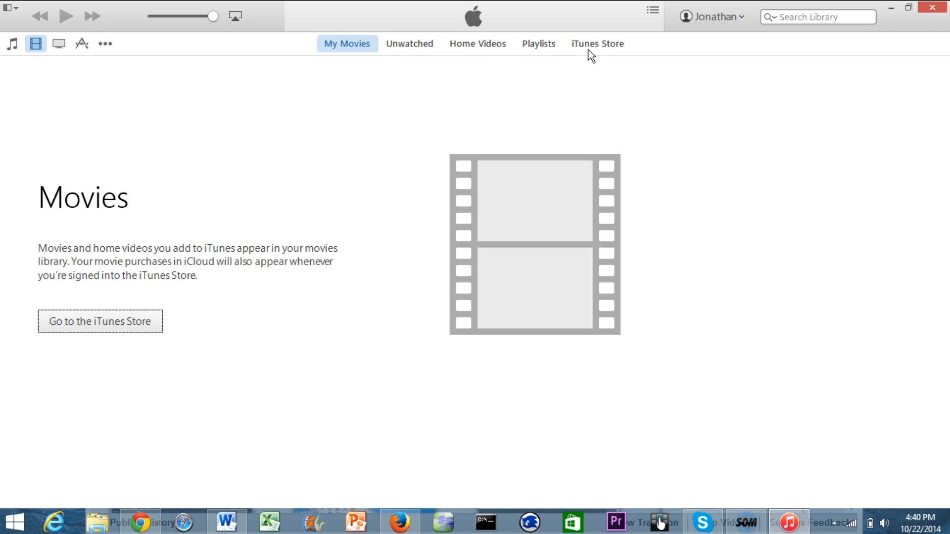
mouse_move(379, 243)
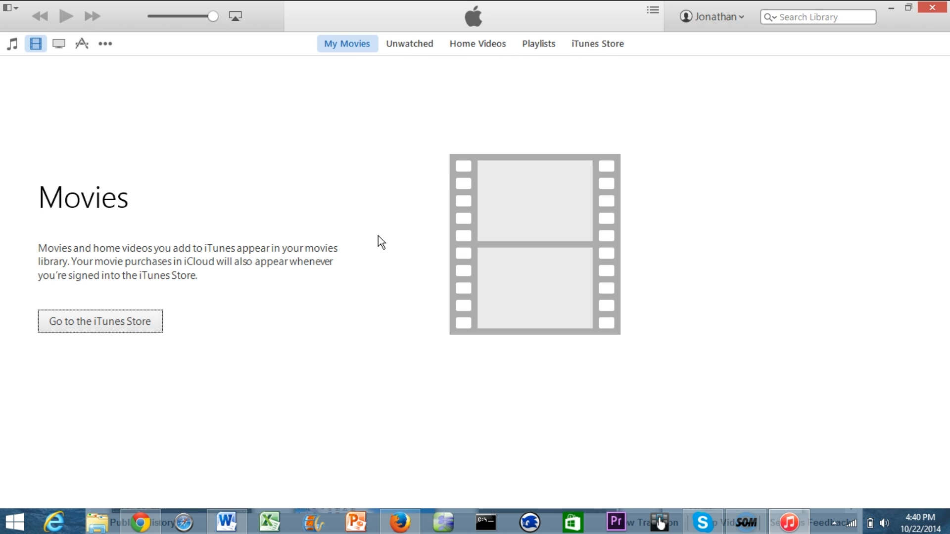
- View Home Videos with the Zelda clip, return to My Movies, then visit the Movies Store
click(477, 43)
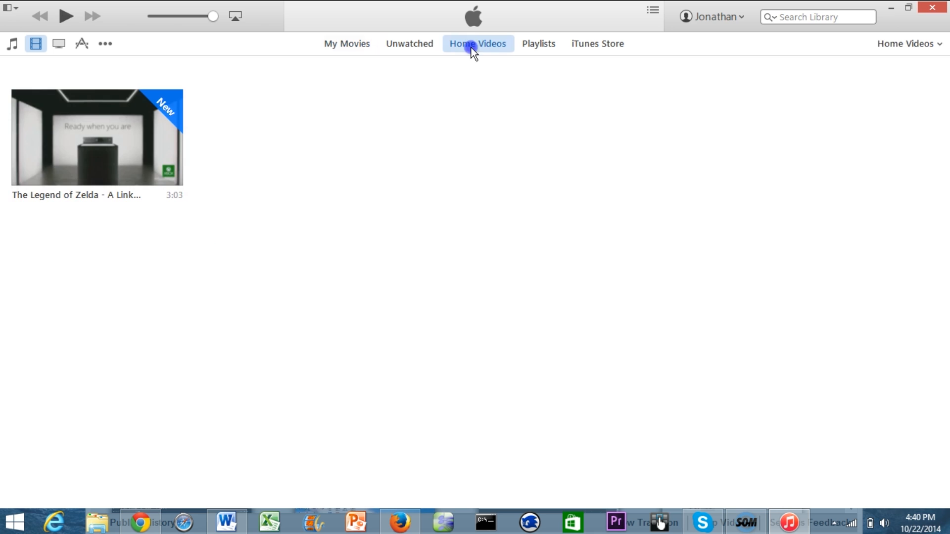
click(347, 43)
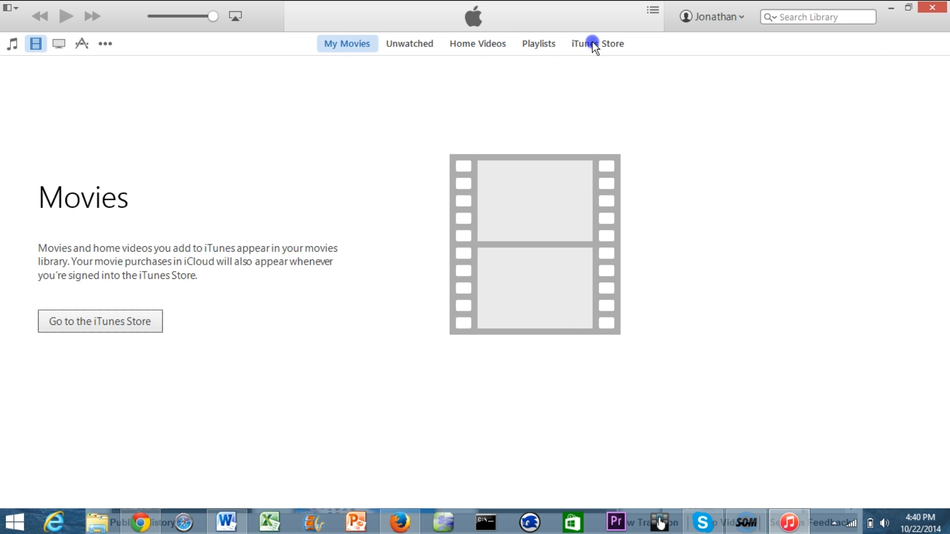
click(594, 43)
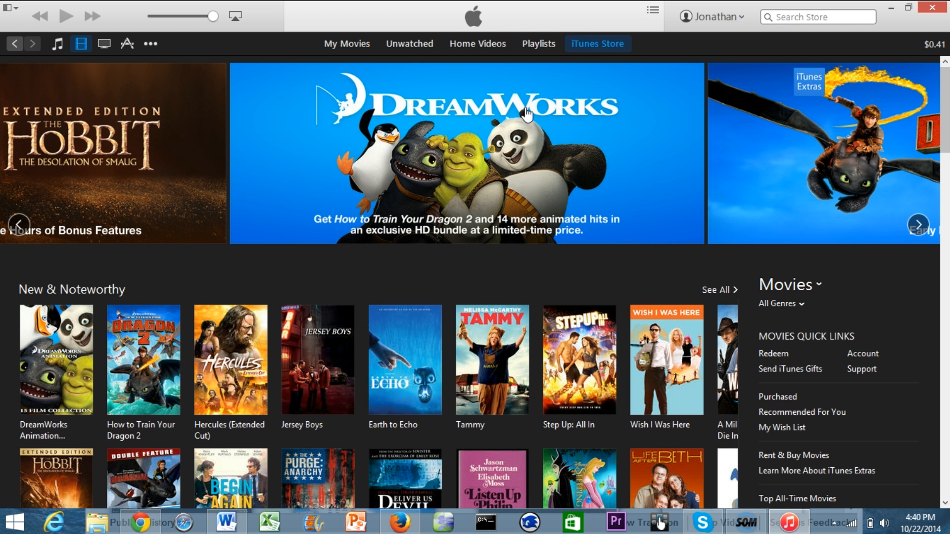
click(58, 42)
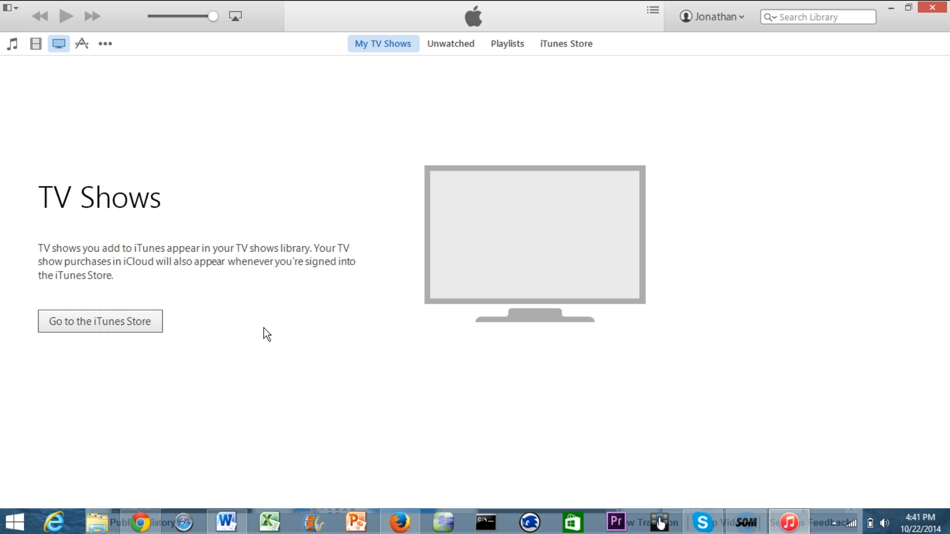
mouse_move(555, 55)
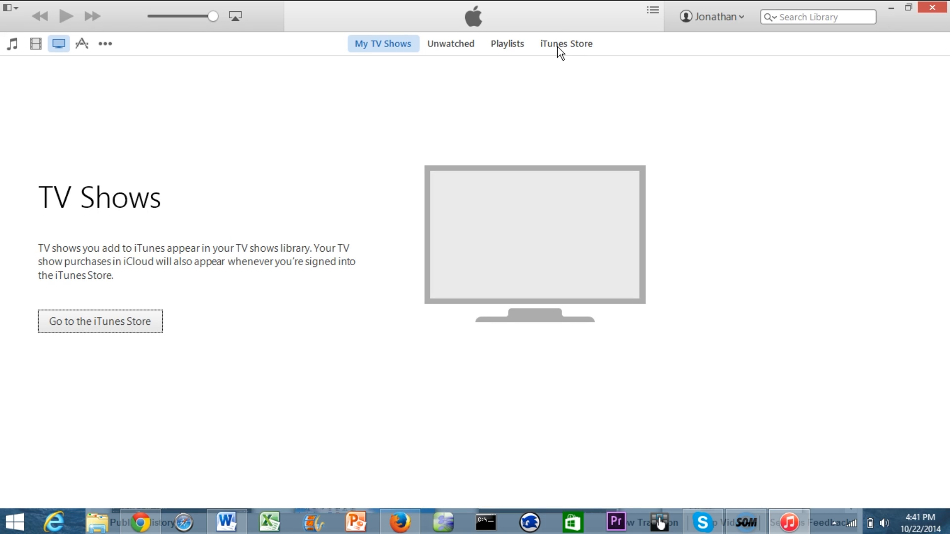
mouse_move(568, 53)
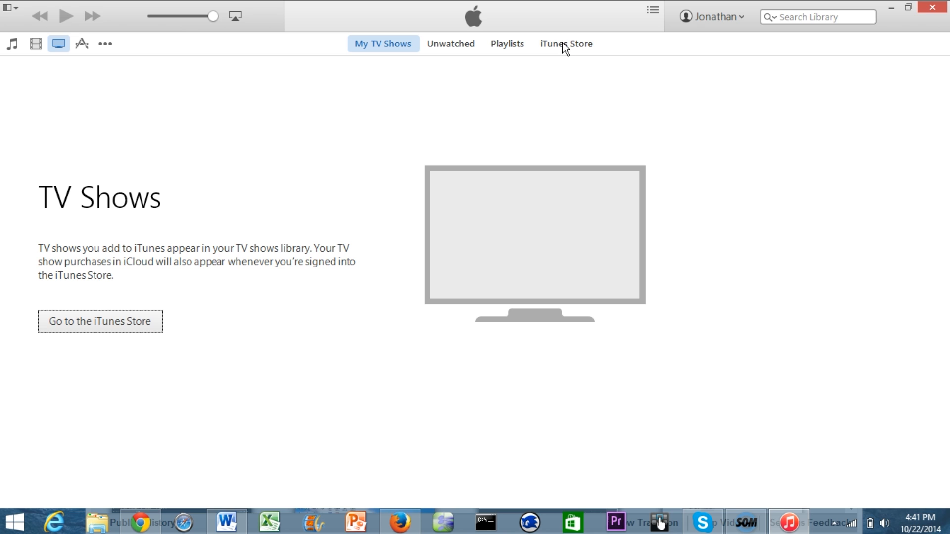
mouse_move(494, 53)
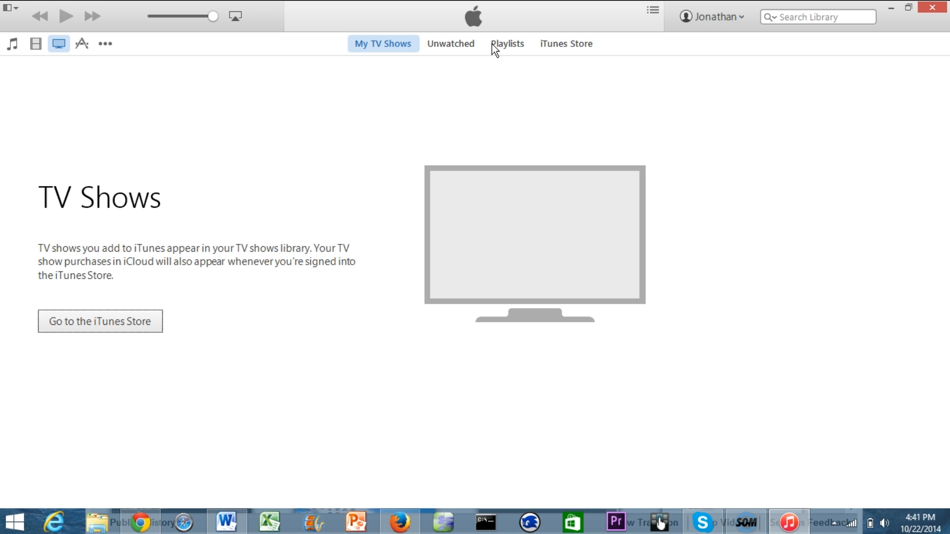
- Show the empty My TV Shows view, then switch to the Apps library
click(381, 44)
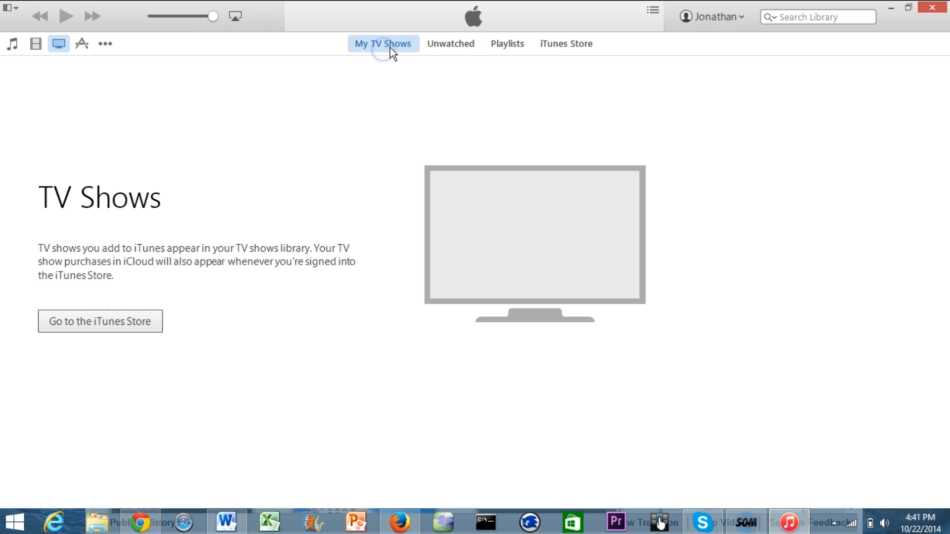
mouse_move(516, 54)
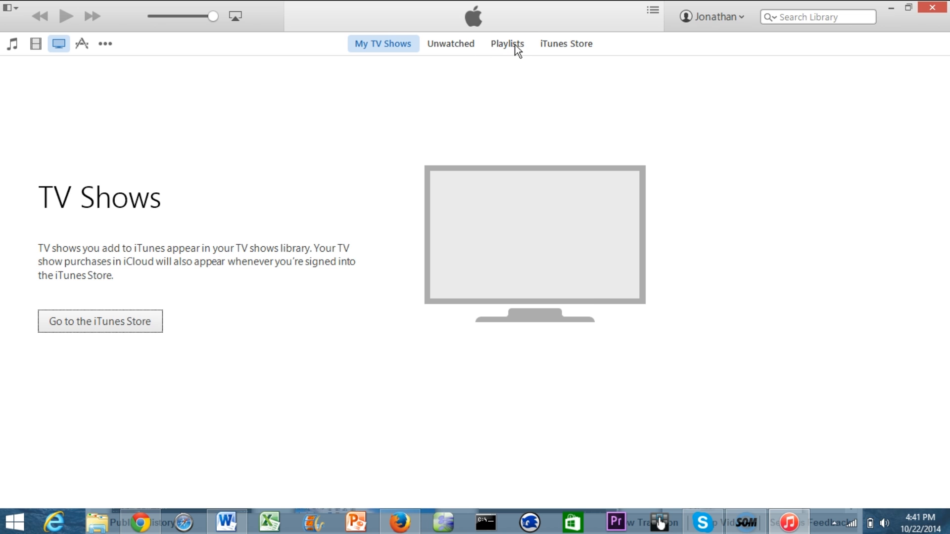
click(508, 43)
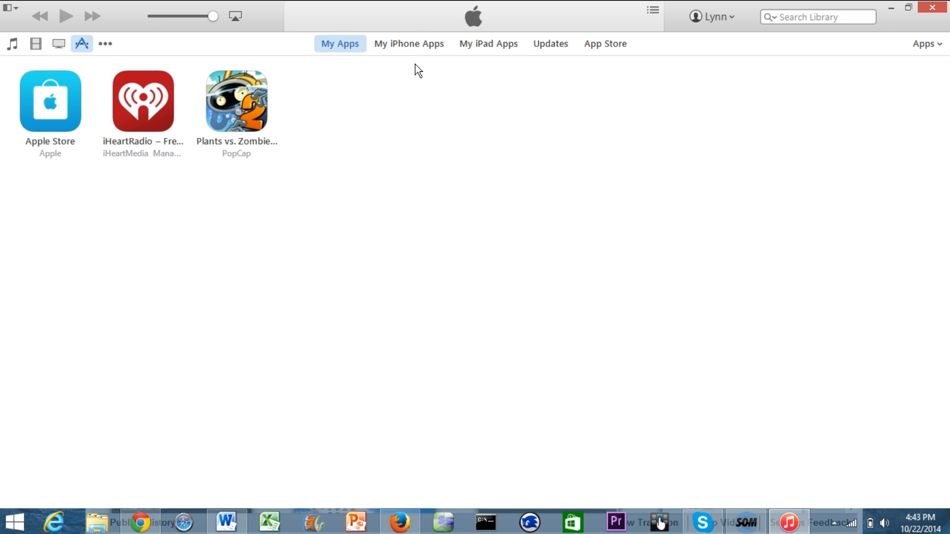
- Browse My iPhone Apps and My Apps, then confirm on Updates that all apps are current
click(409, 44)
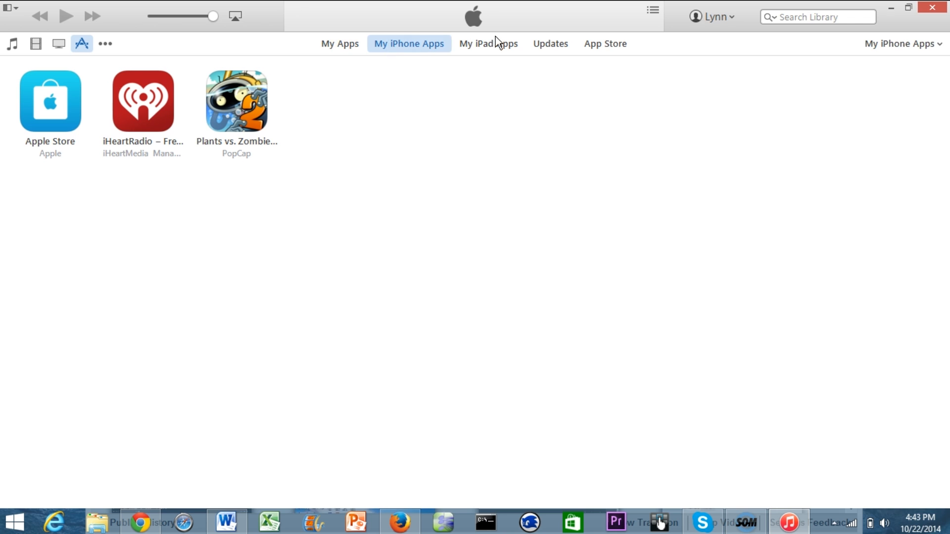
click(340, 44)
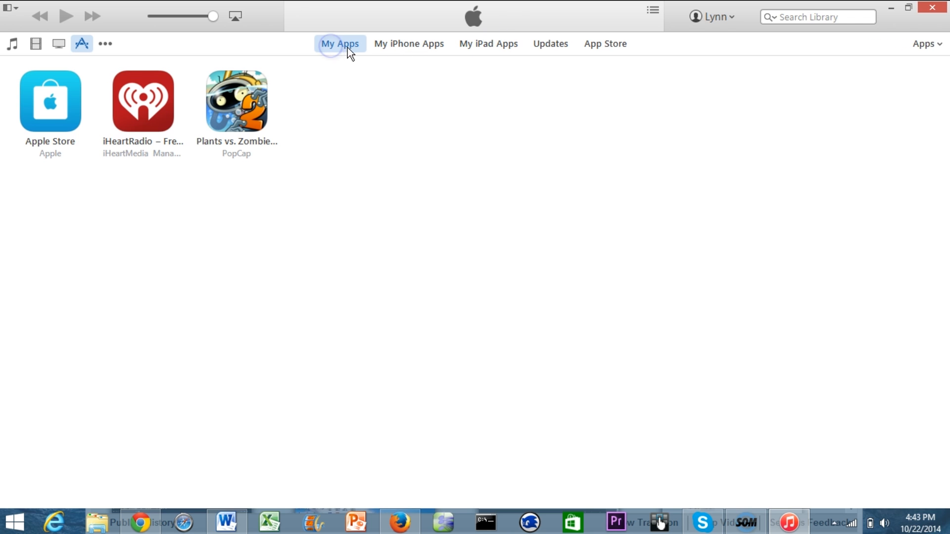
click(550, 57)
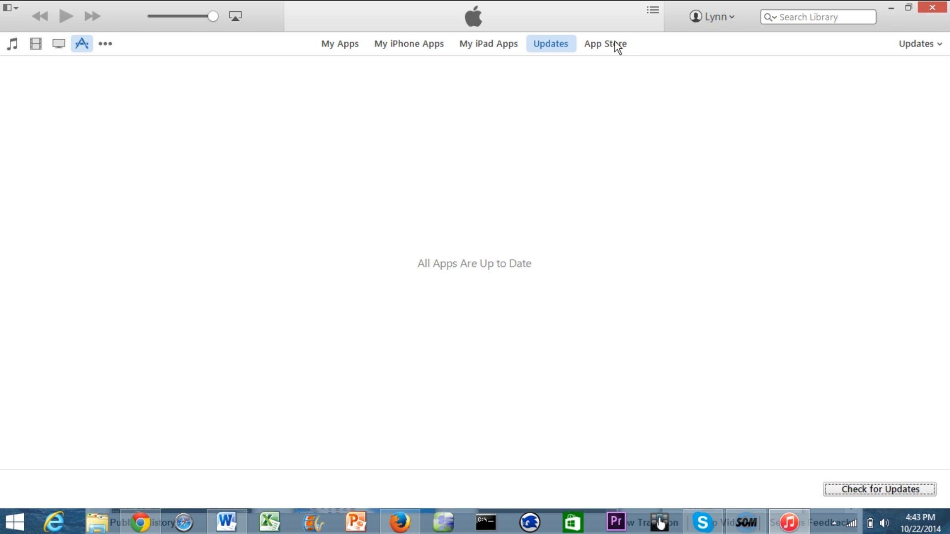
- Scroll the App Store through Best New Apps, Best New Games and Introducing Bundles
click(606, 44)
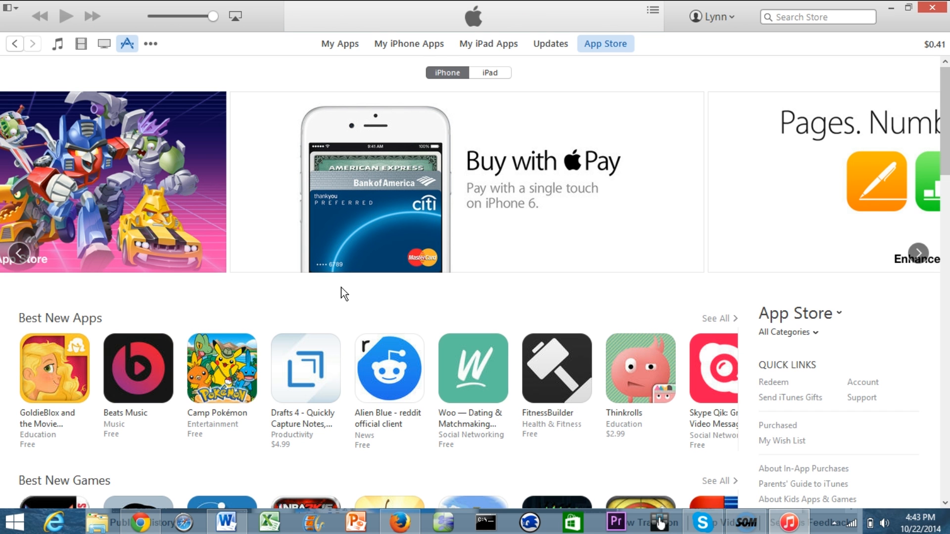
scroll(down, 3)
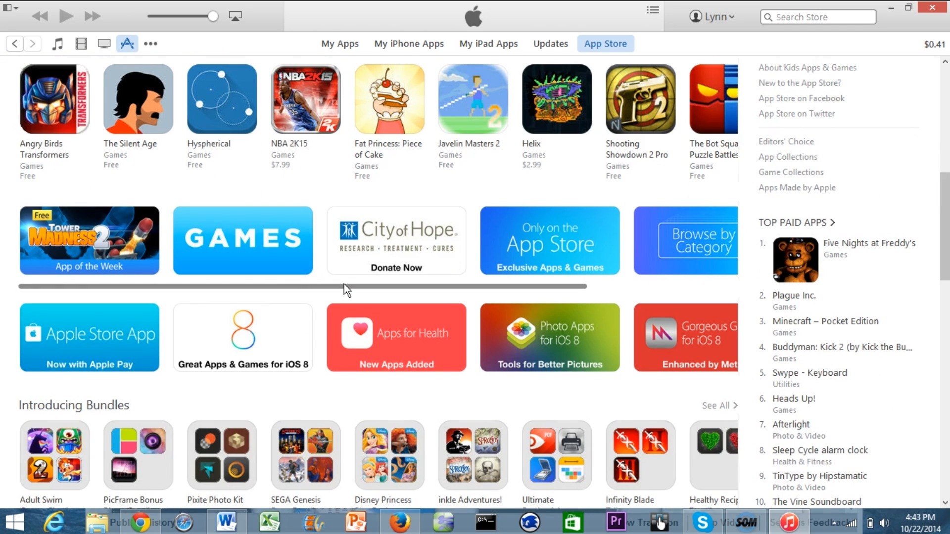
scroll(down, 3)
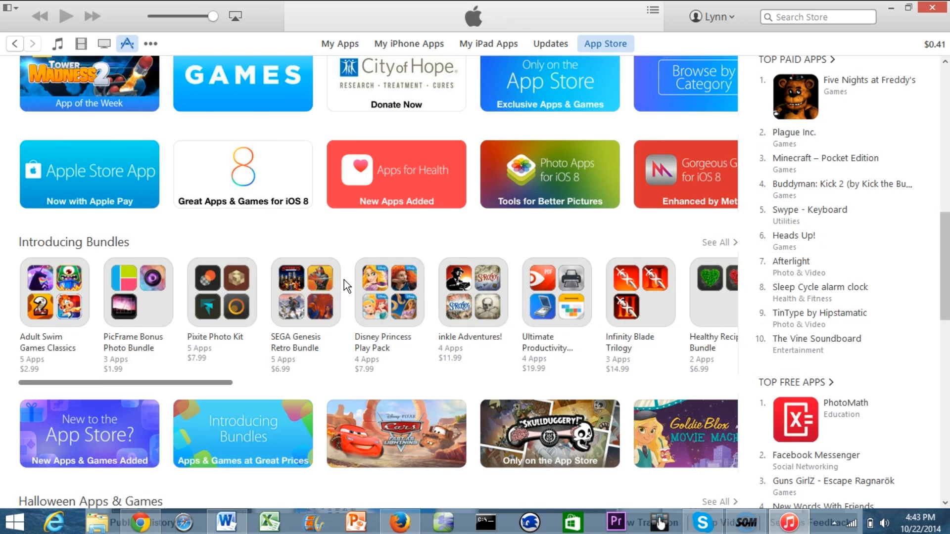
scroll(down, 3)
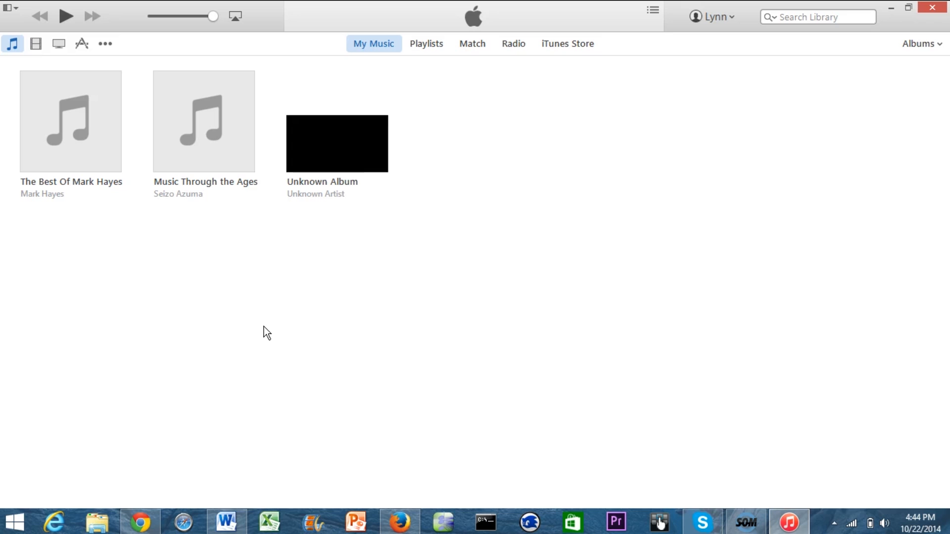
mouse_move(215, 309)
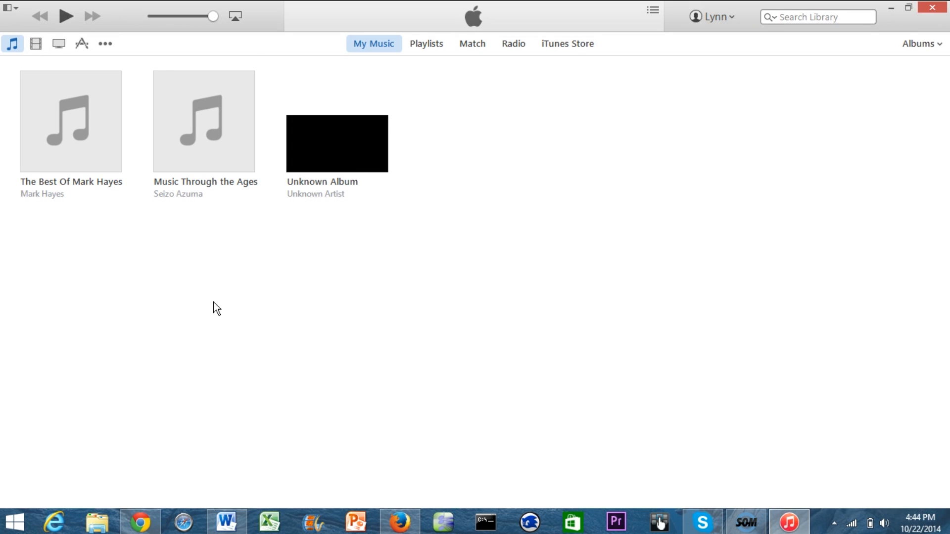
mouse_move(9, 20)
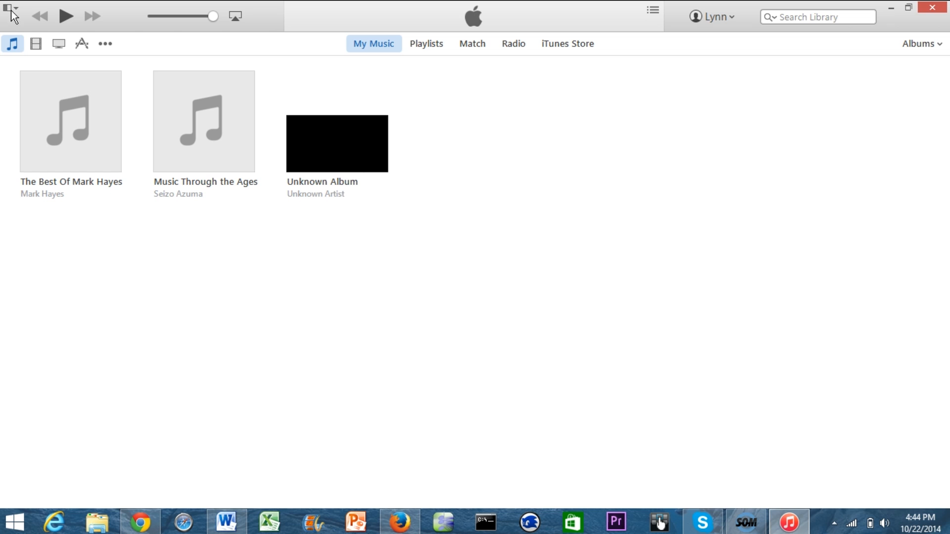
- Open the top-left iTunes application menu over the music library
click(10, 10)
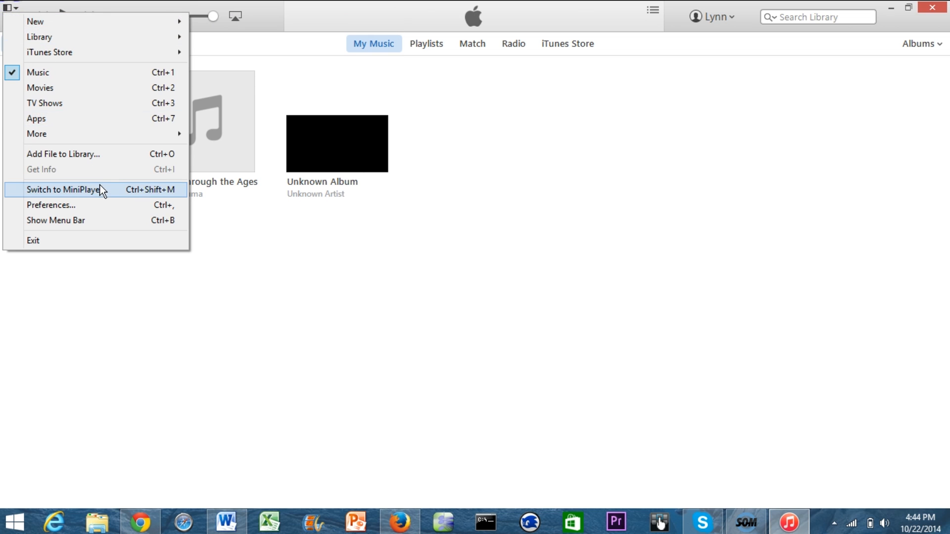
- Switch to the MiniPlayer, then expand it back to the full three-album library window
click(61, 189)
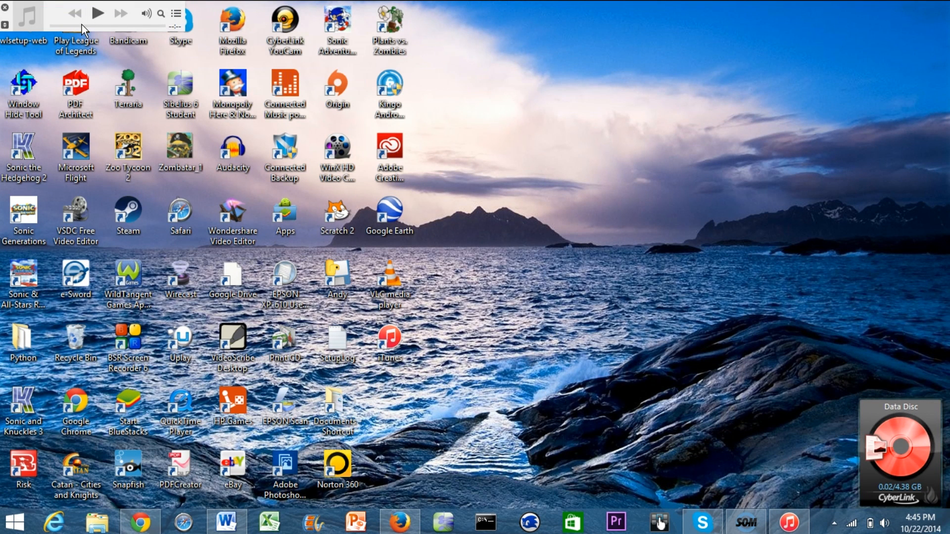
mouse_move(59, 22)
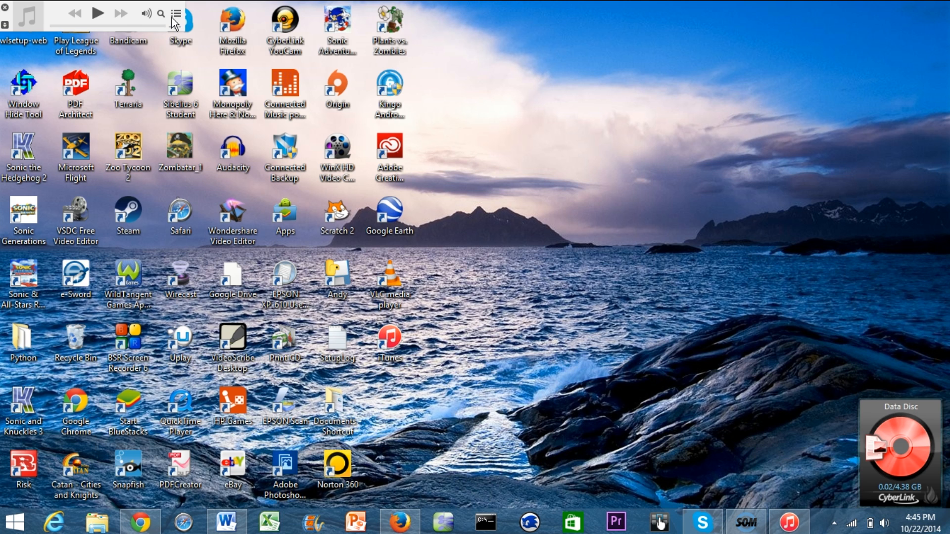
click(792, 521)
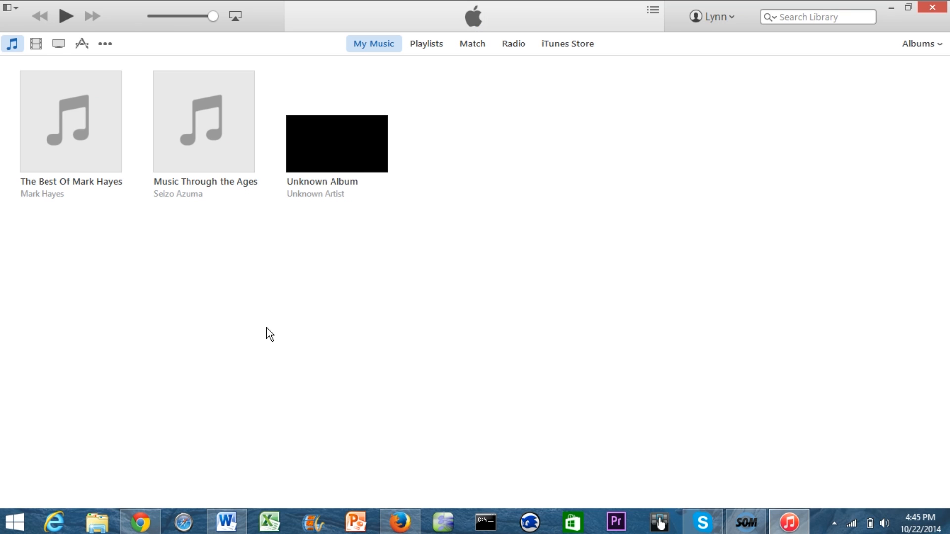